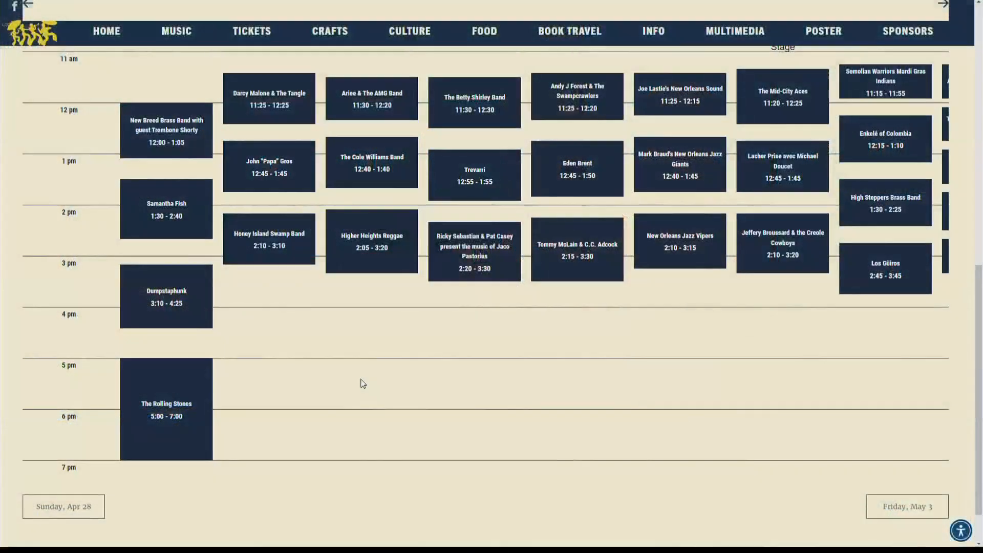
{"action": "mouse_move", "coordinate": [376, 502]}
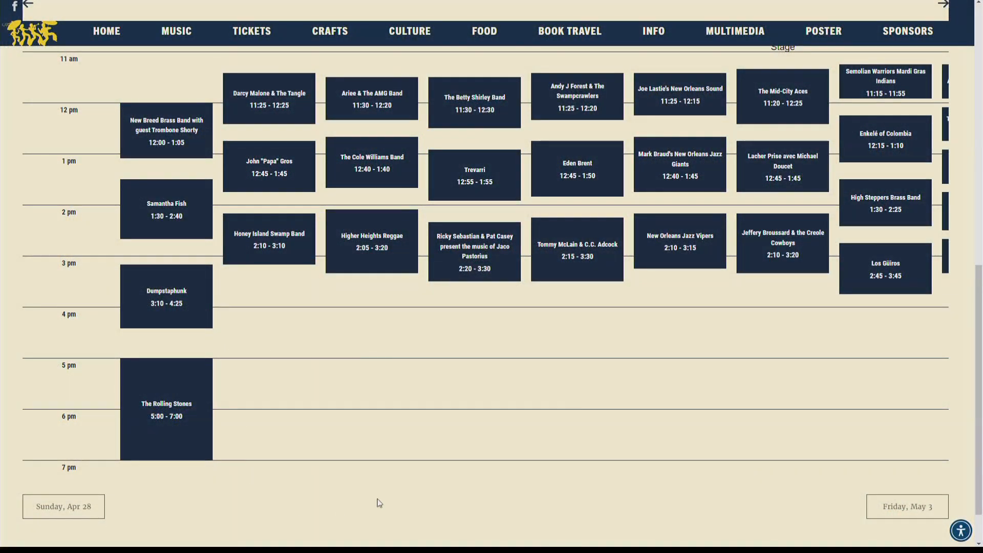
{"action": "mouse_move", "coordinate": [507, 433]}
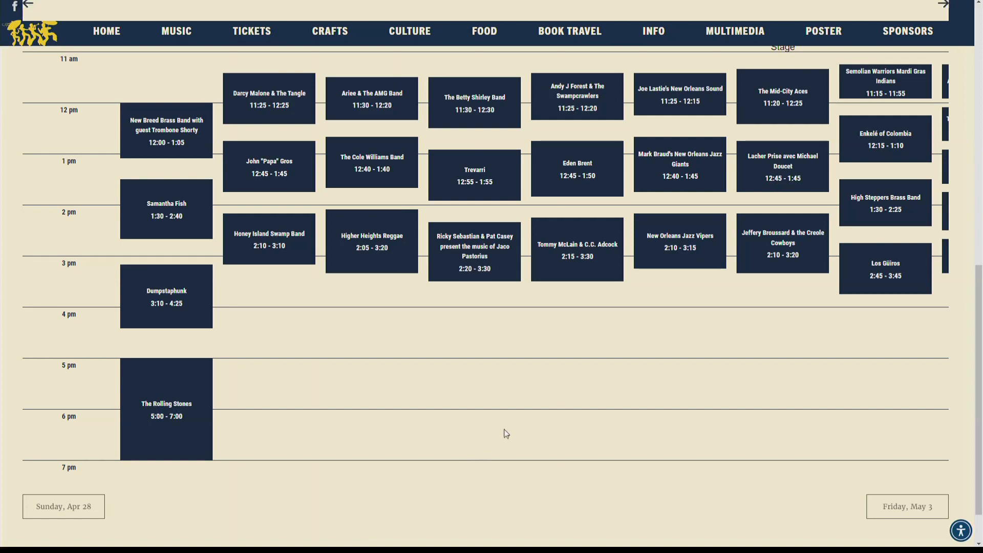
{"action": "mouse_move", "coordinate": [366, 408]}
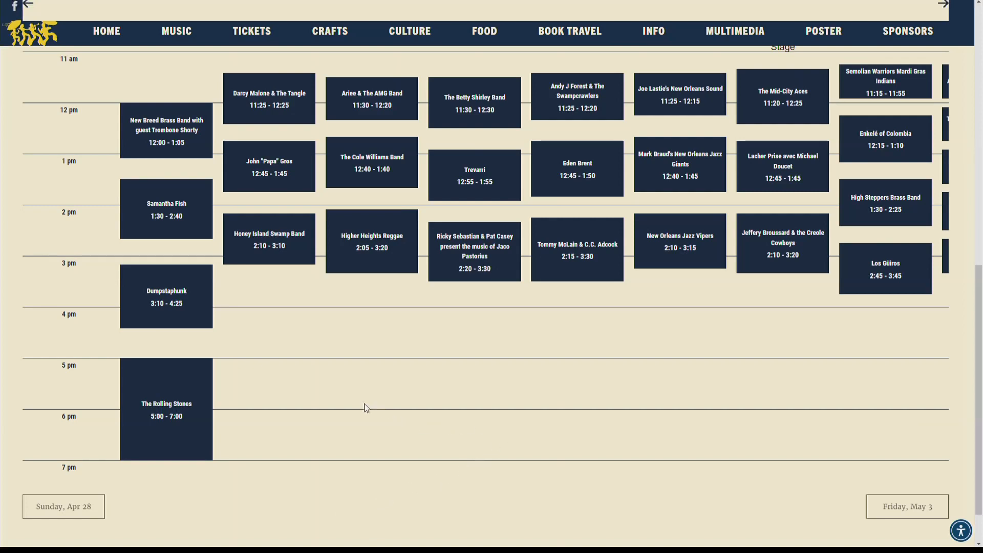
{"action": "mouse_move", "coordinate": [319, 433]}
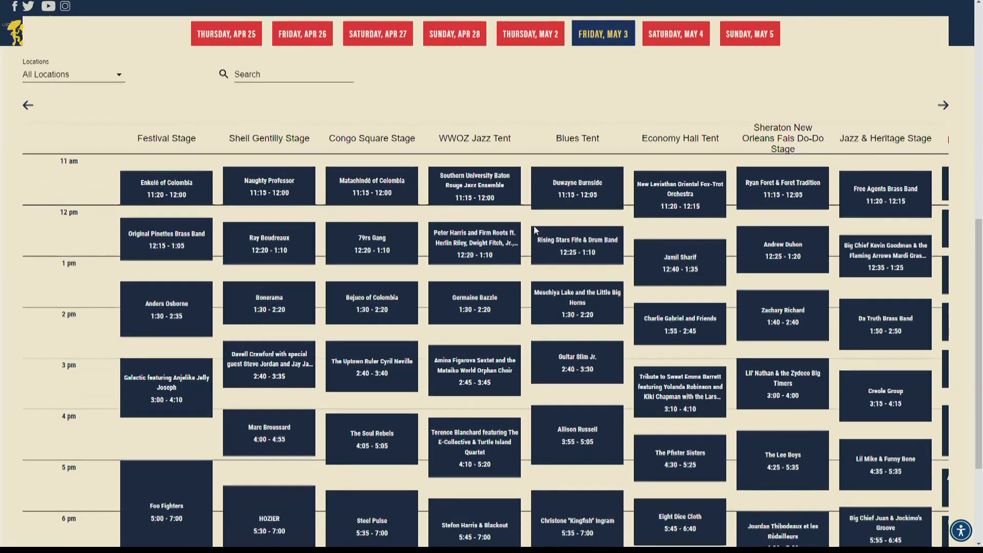
Step: Load the Friday, Apr 26 schedule showing acts and set times across all stages
{"action": "scroll", "scroll_direction": "down", "scroll_amount": 3}
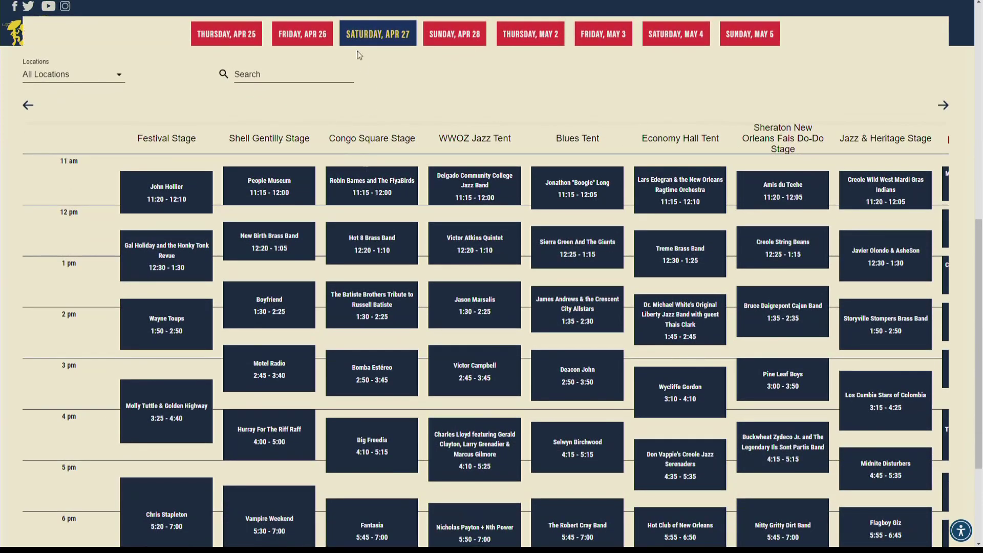
{"action": "left_click", "coordinate": [302, 34]}
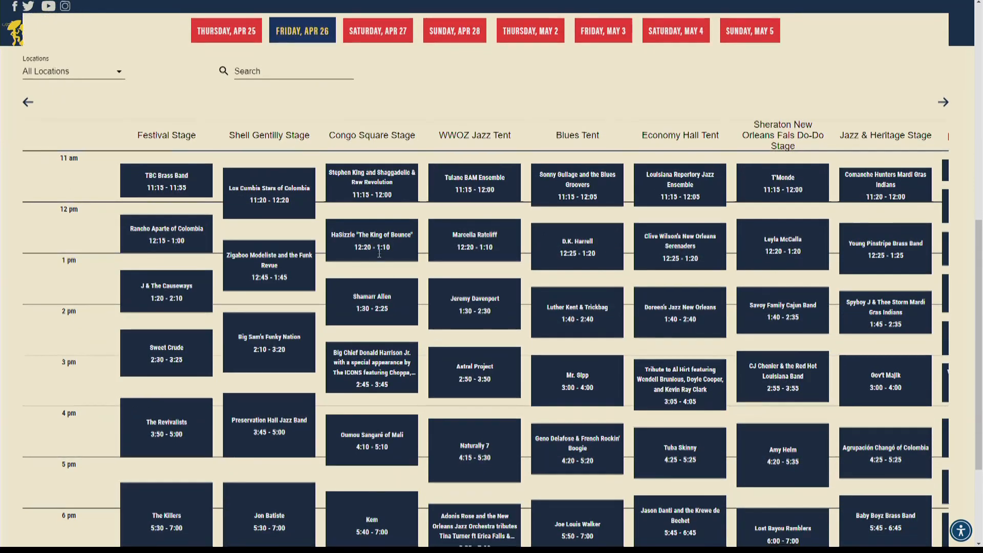